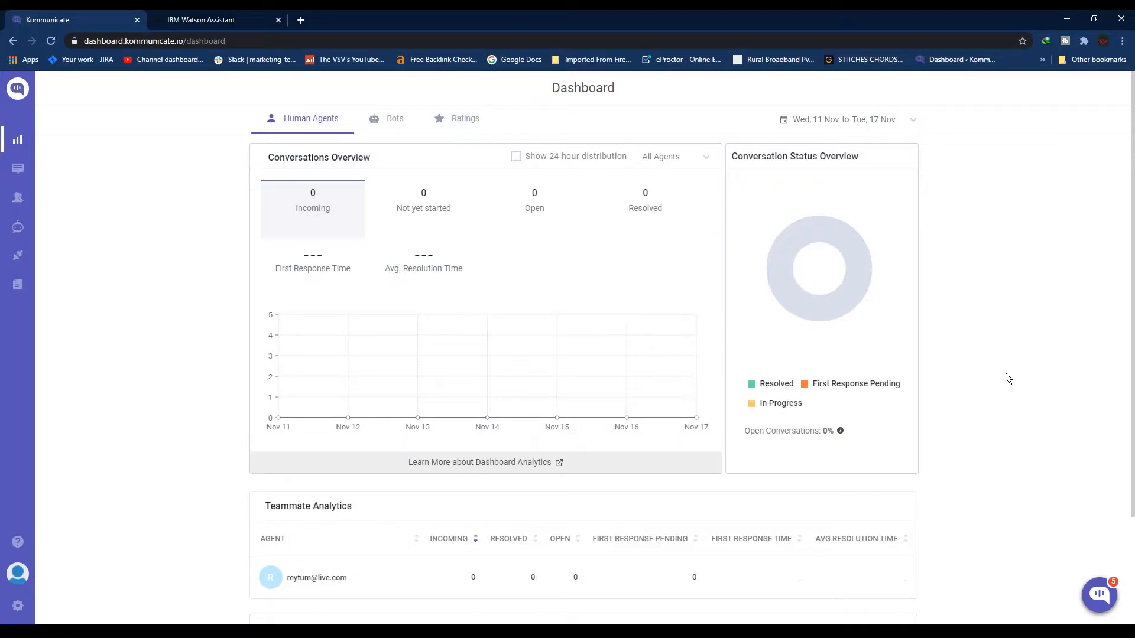
mouse_move(207, 203)
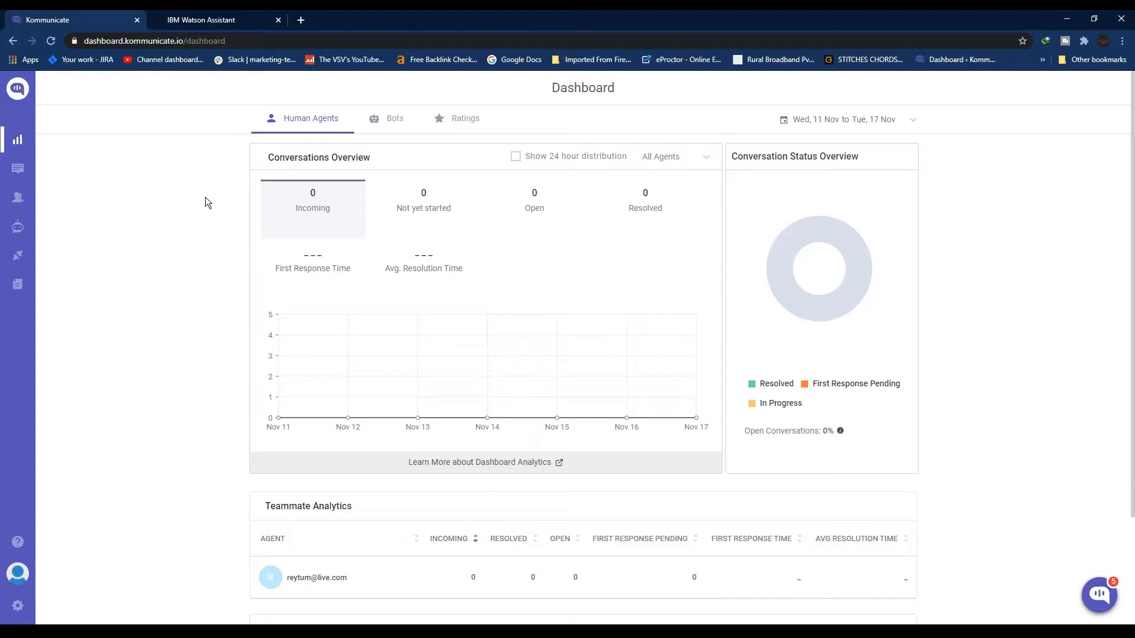
mouse_move(17, 227)
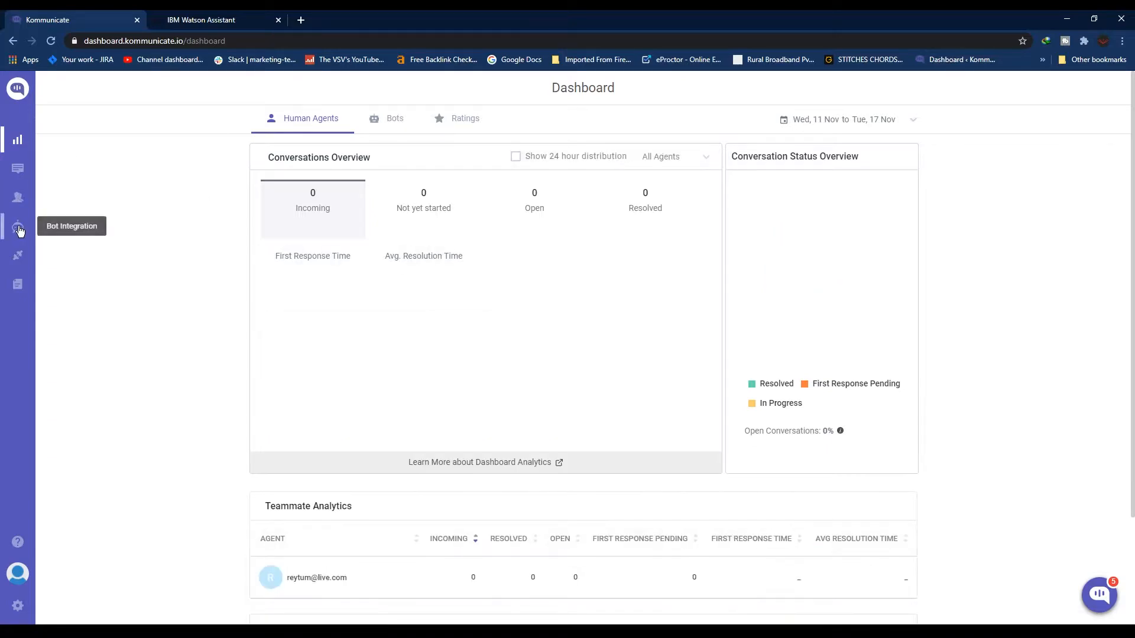
- Go to Bot Integrations and start integrating an IBM Watson bot
click(18, 227)
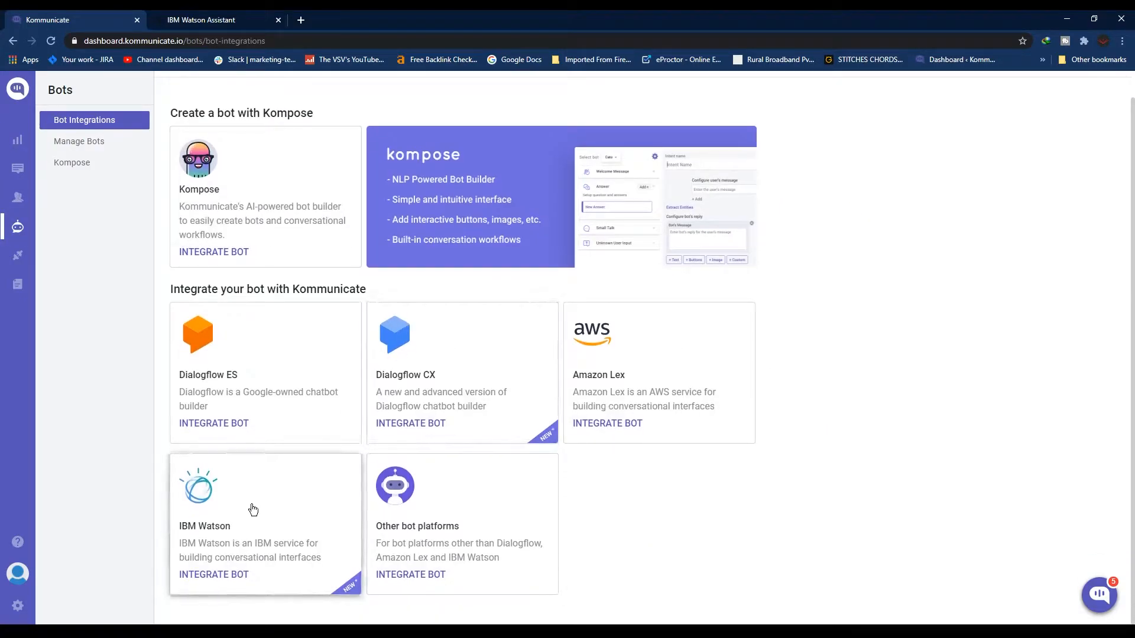
click(214, 574)
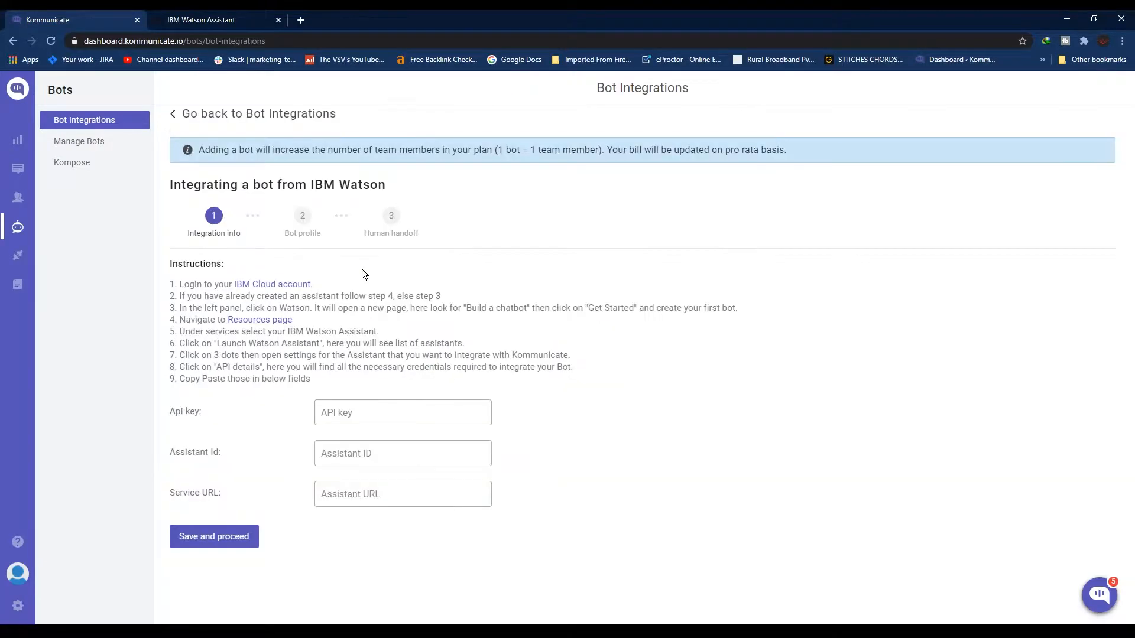
mouse_move(355, 267)
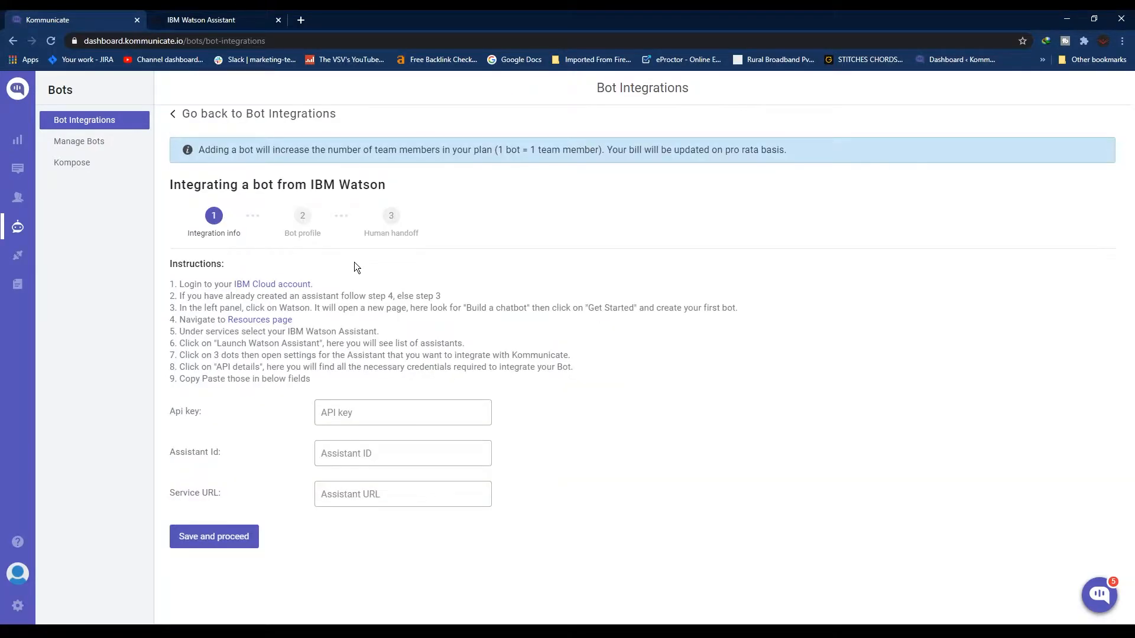
- Create a Watson Assistant named testot, then return to the Kommunicate form
click(210, 20)
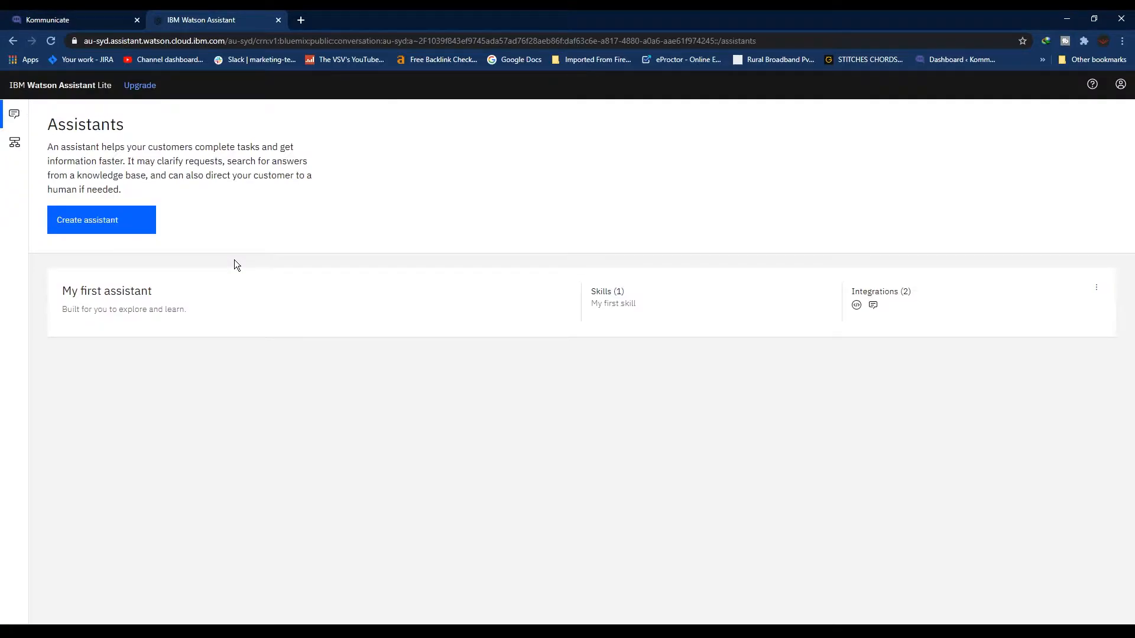
mouse_move(15, 114)
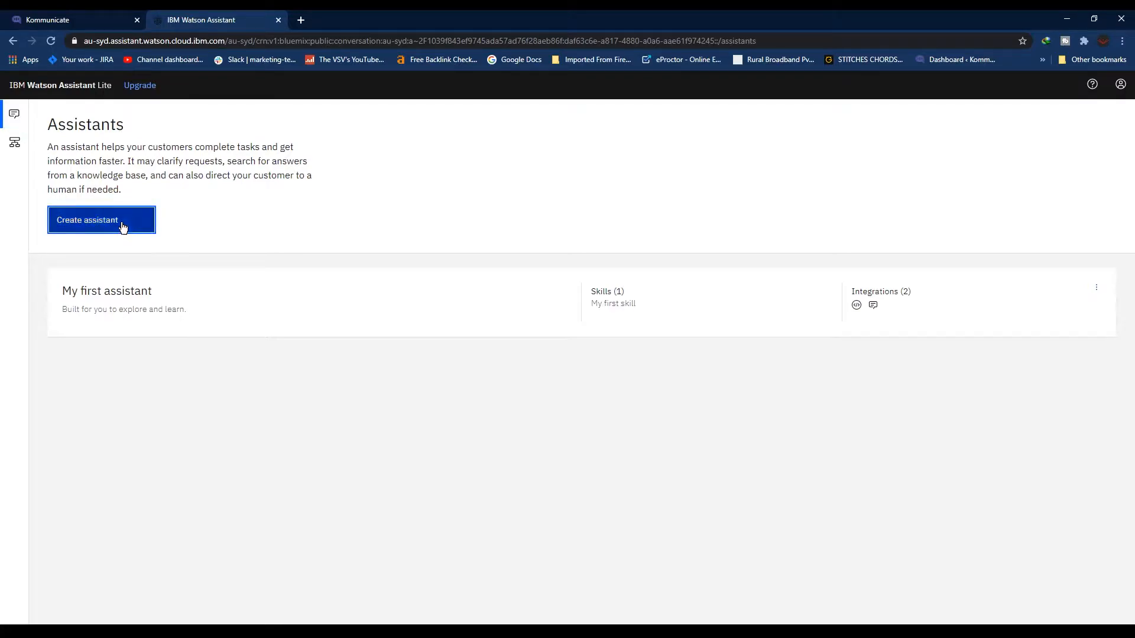
click(102, 220)
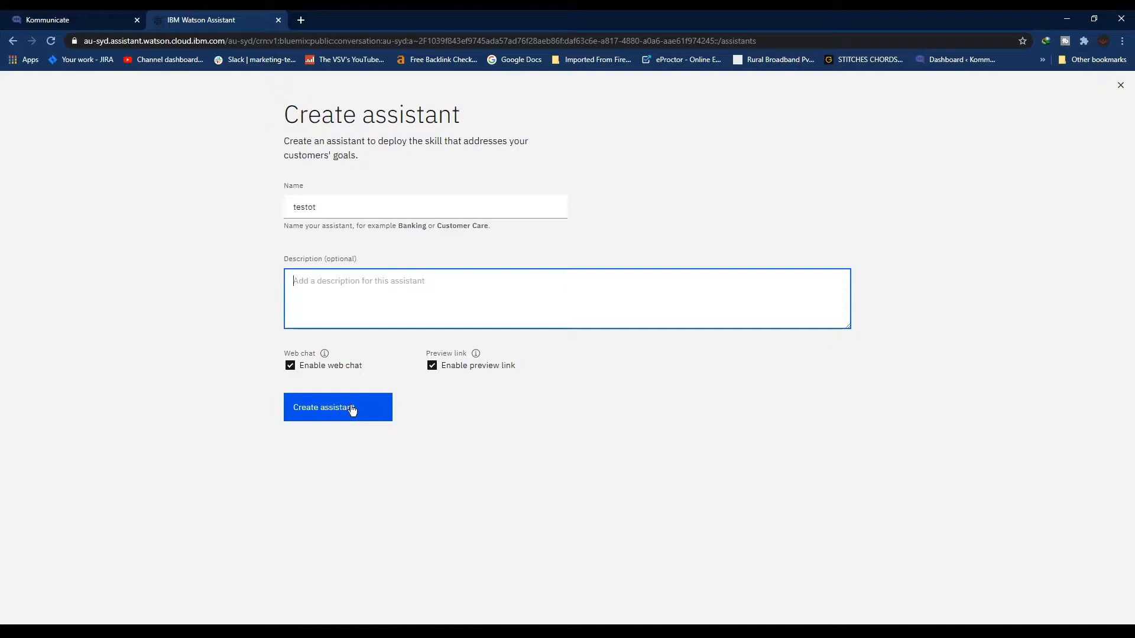
click(337, 406)
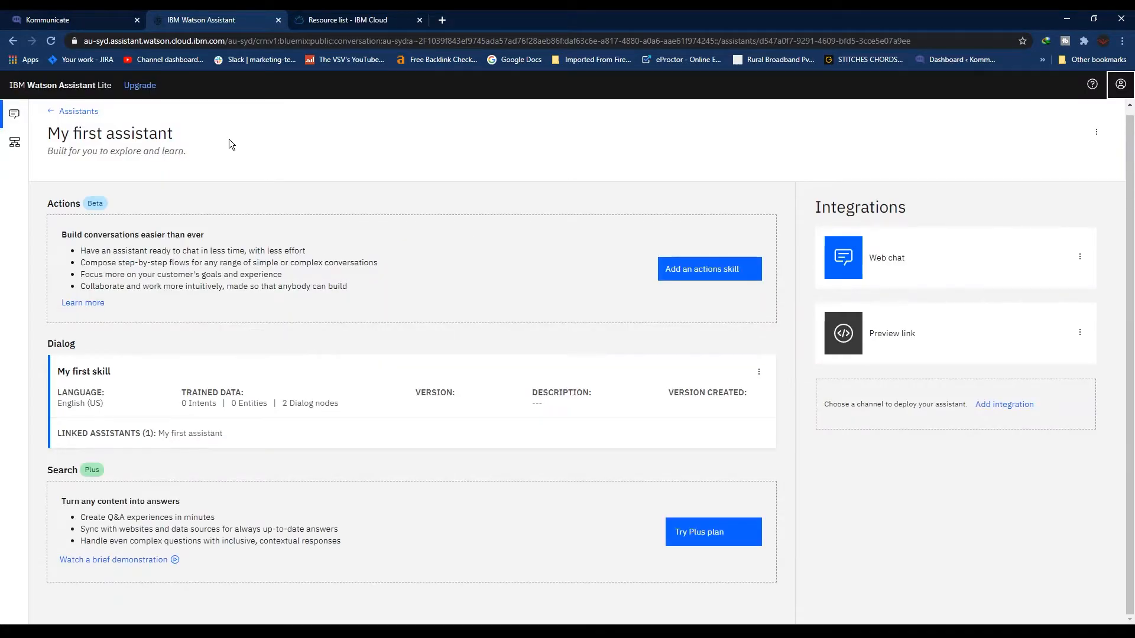
click(72, 19)
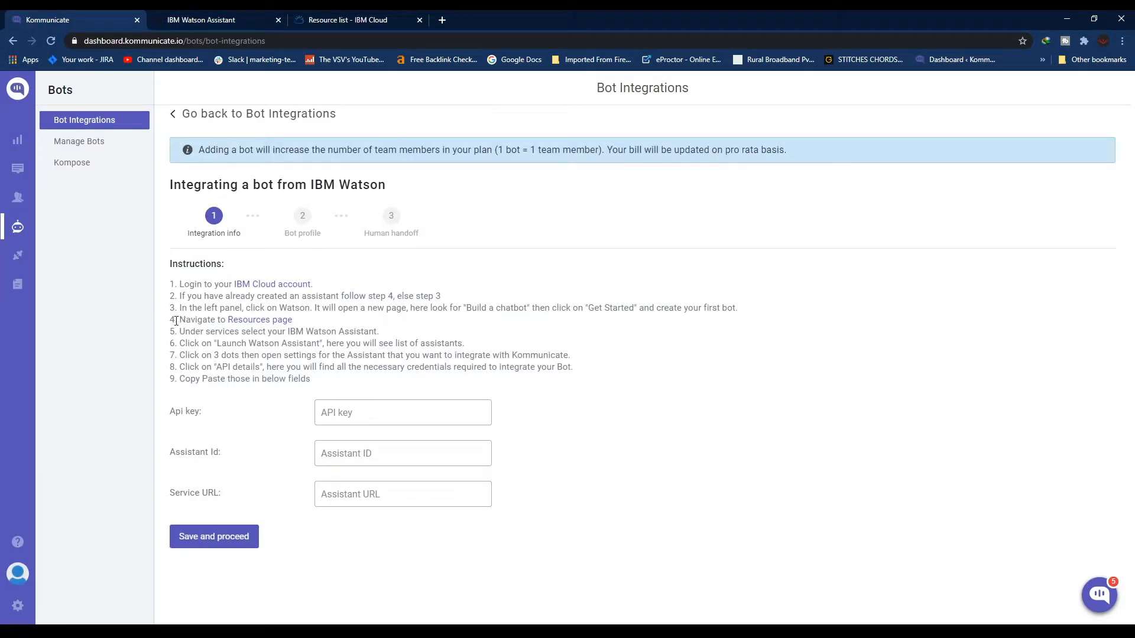
mouse_move(259, 324)
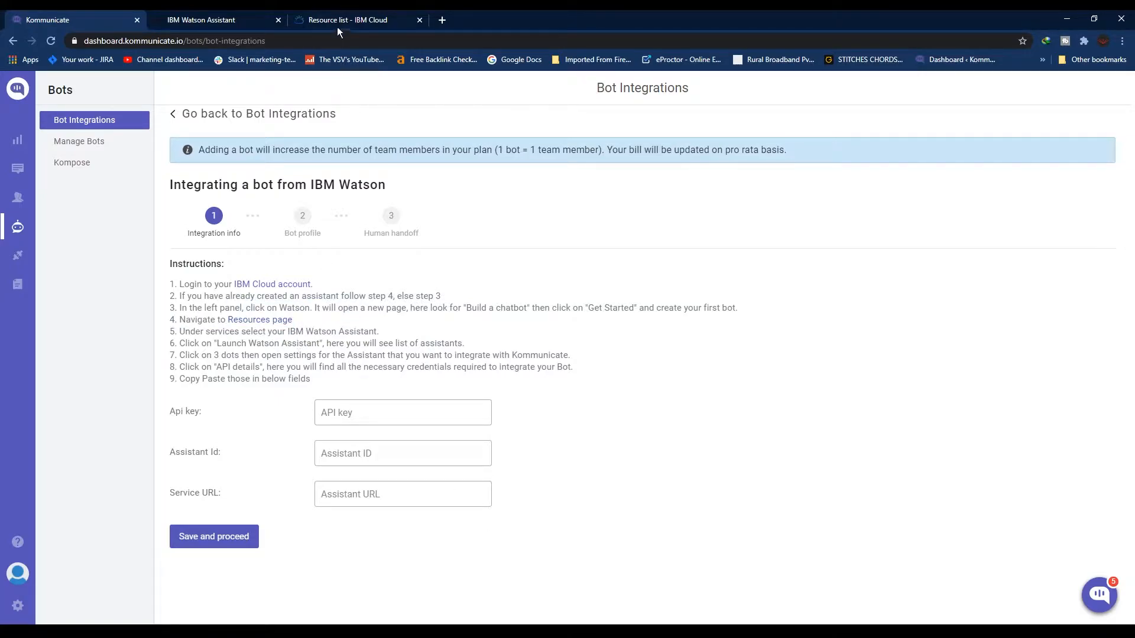
- Open the assistant EOXMK 2020-11-17 service from the IBM Cloud resource list
click(348, 20)
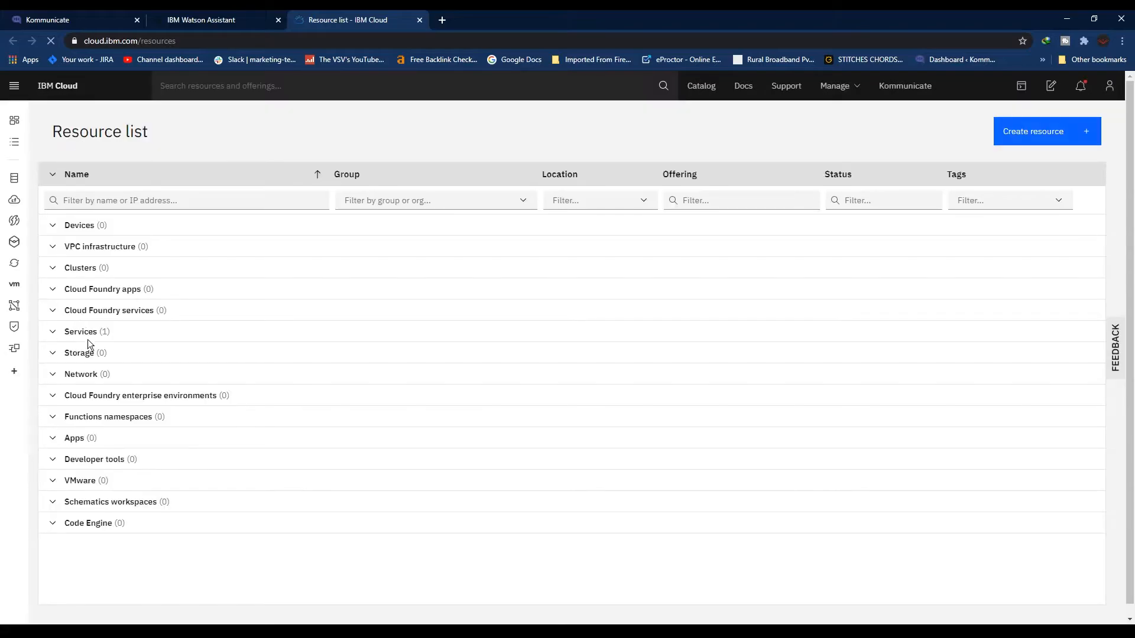
click(52, 332)
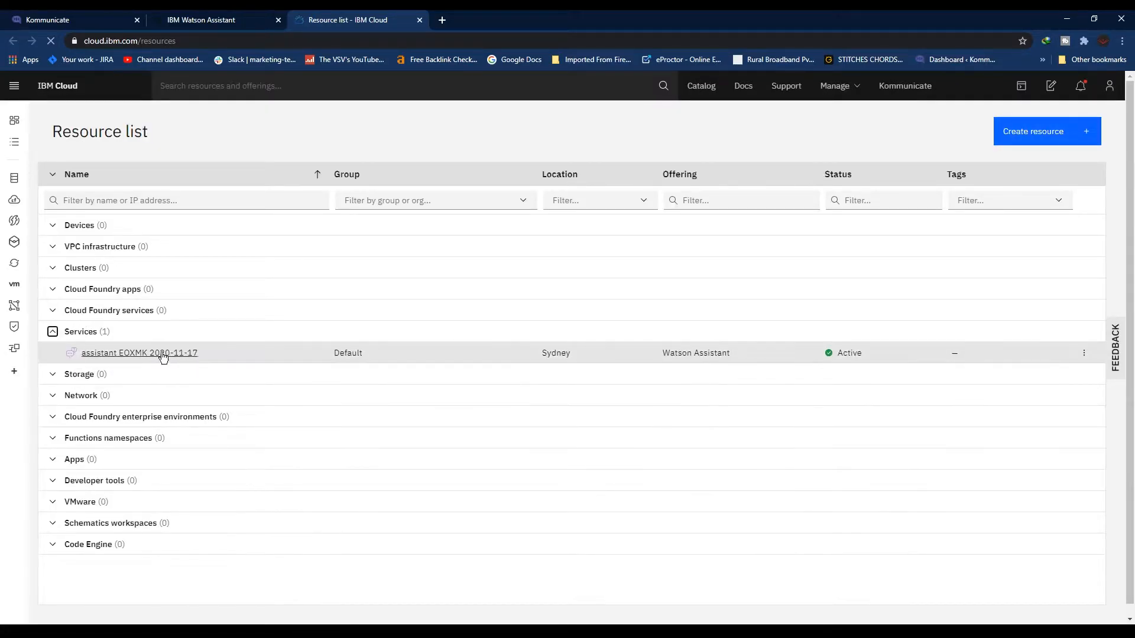
click(139, 352)
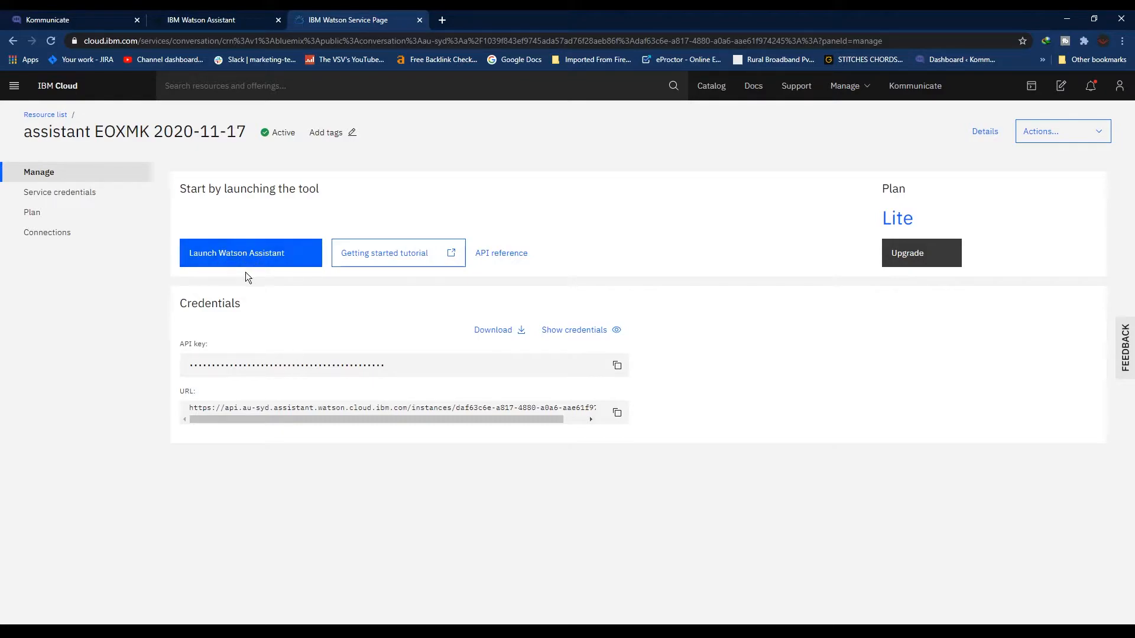
- Launch Watson Assistant from the service page
click(251, 252)
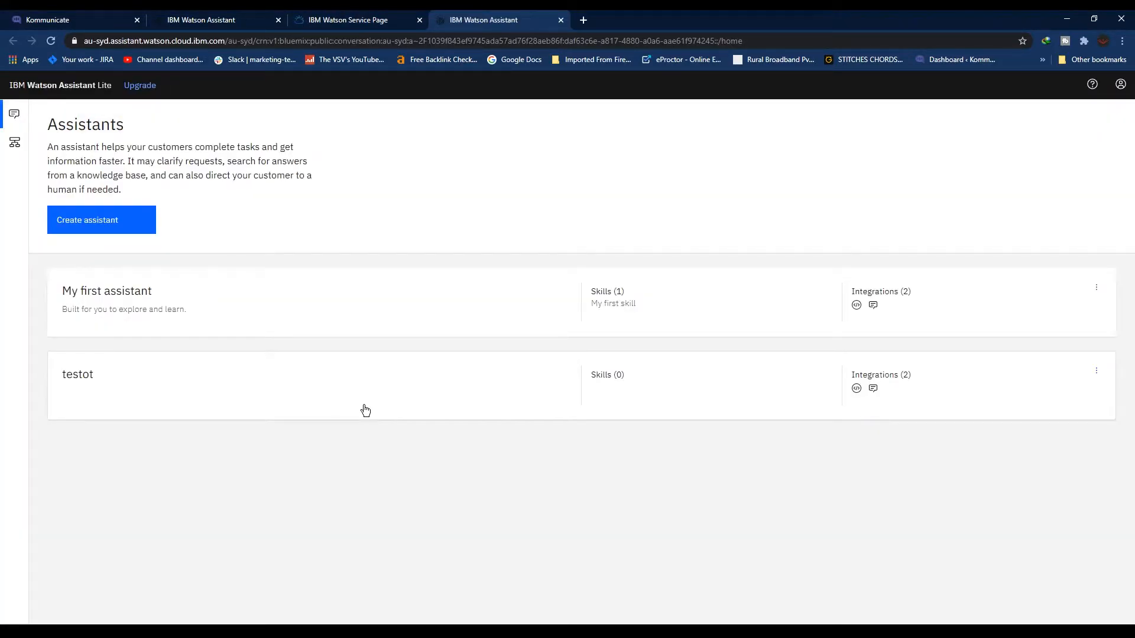
mouse_move(208, 367)
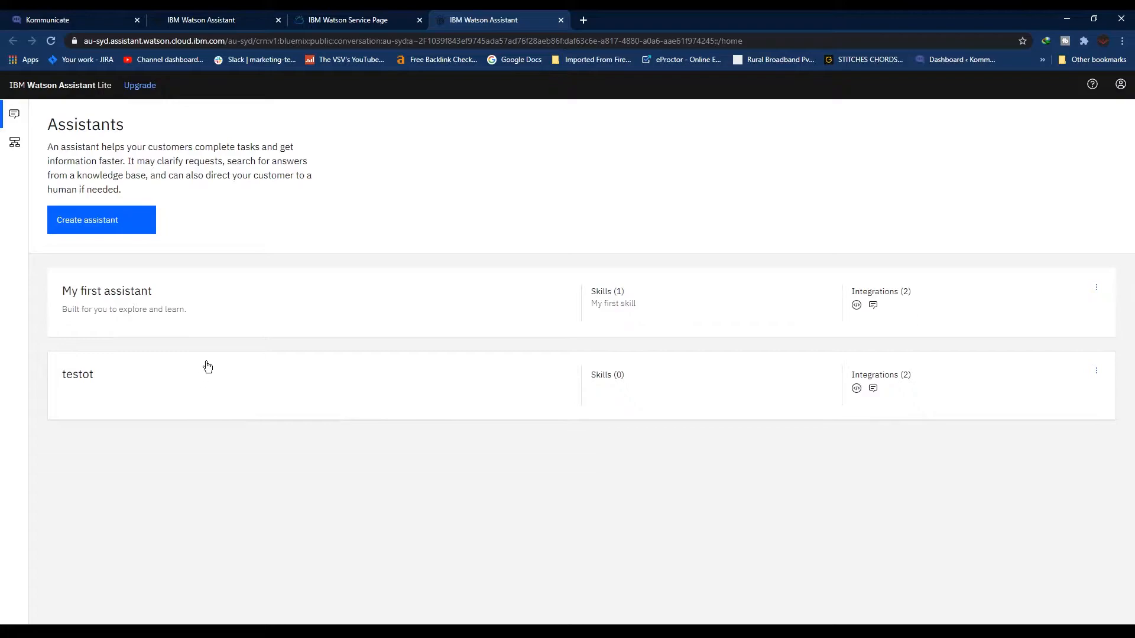
mouse_move(307, 309)
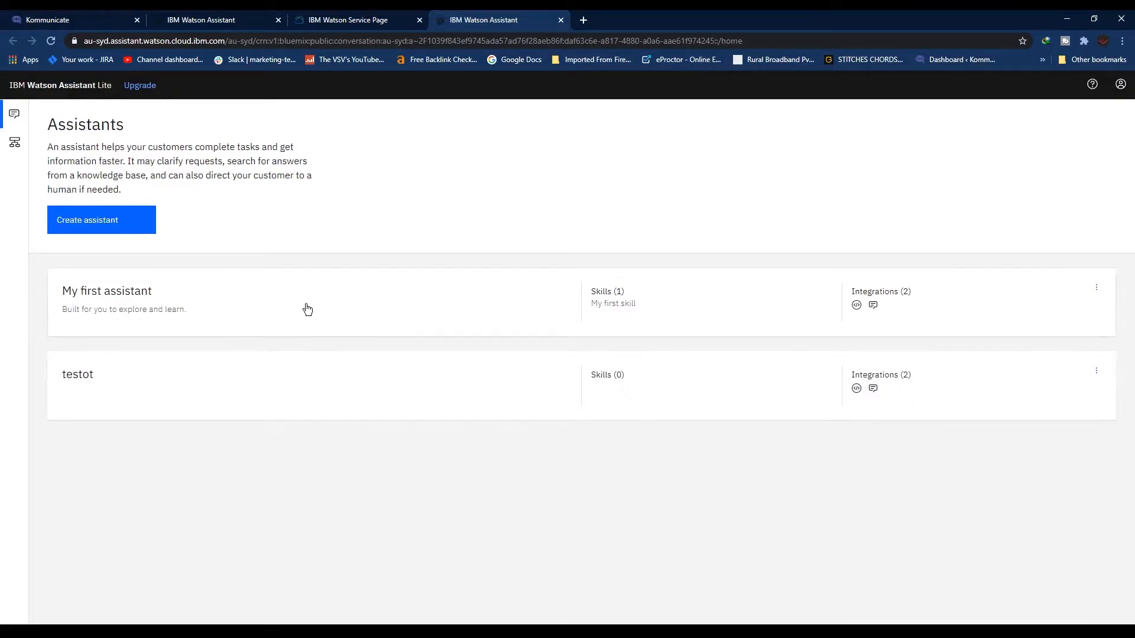
mouse_move(549, 332)
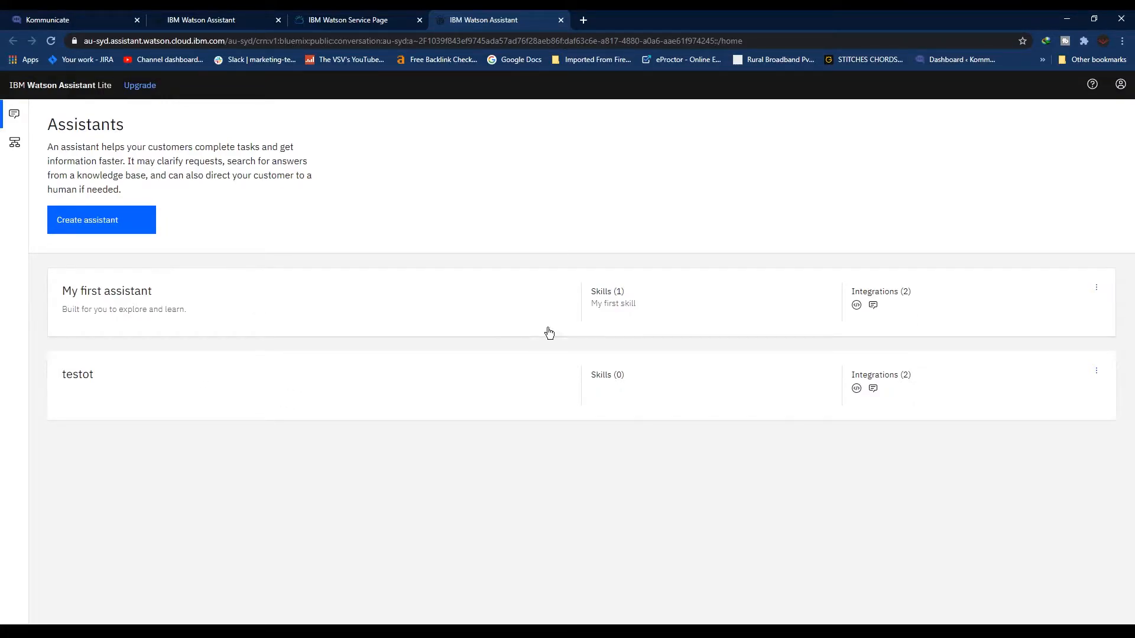
mouse_move(562, 323)
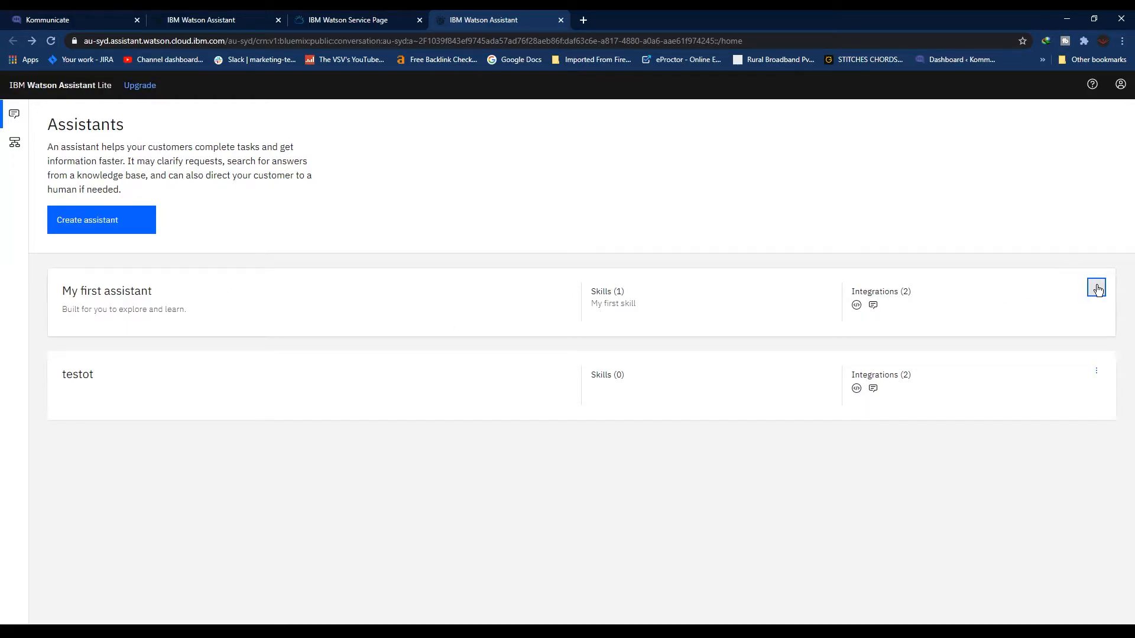
- Copy My first assistant's Assistant ID and URL into the Kommunicate form
click(1096, 288)
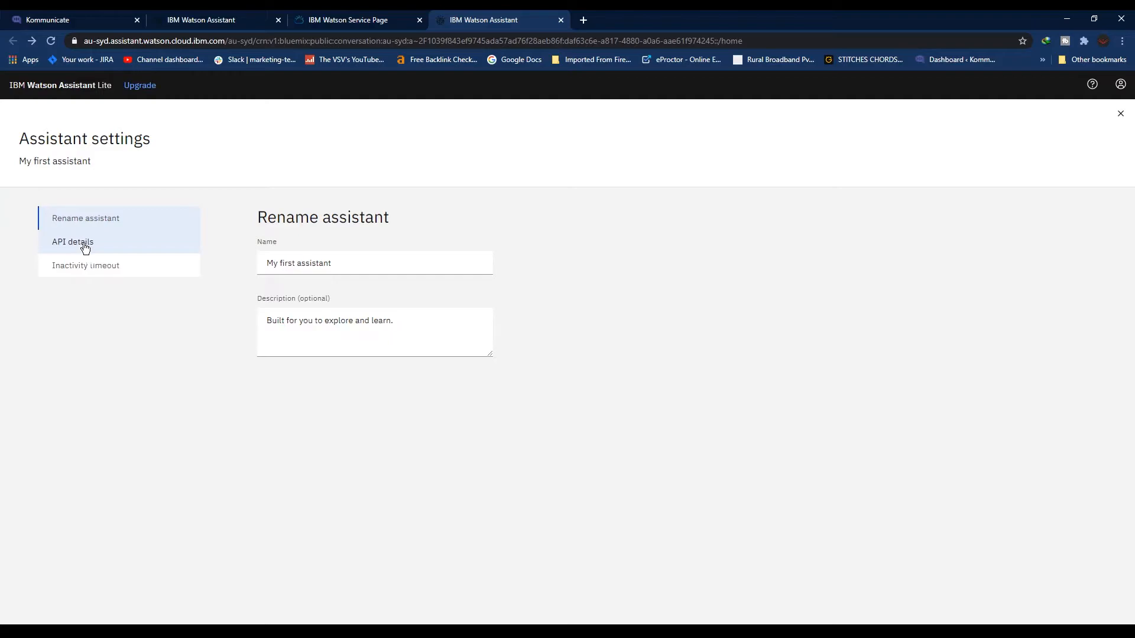
click(73, 242)
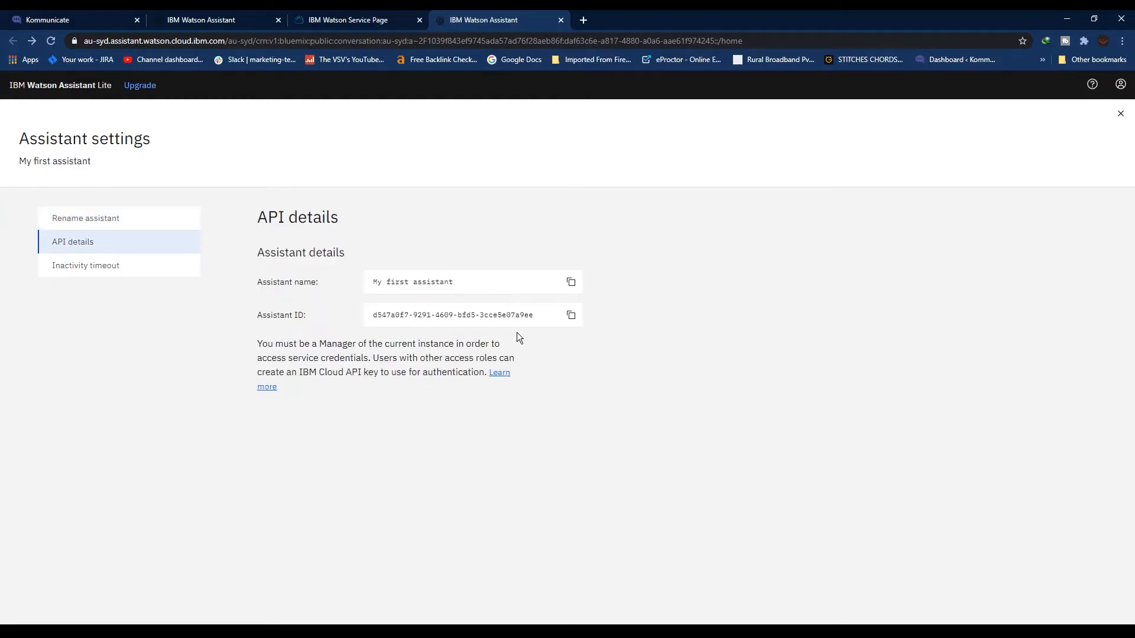
mouse_move(484, 331)
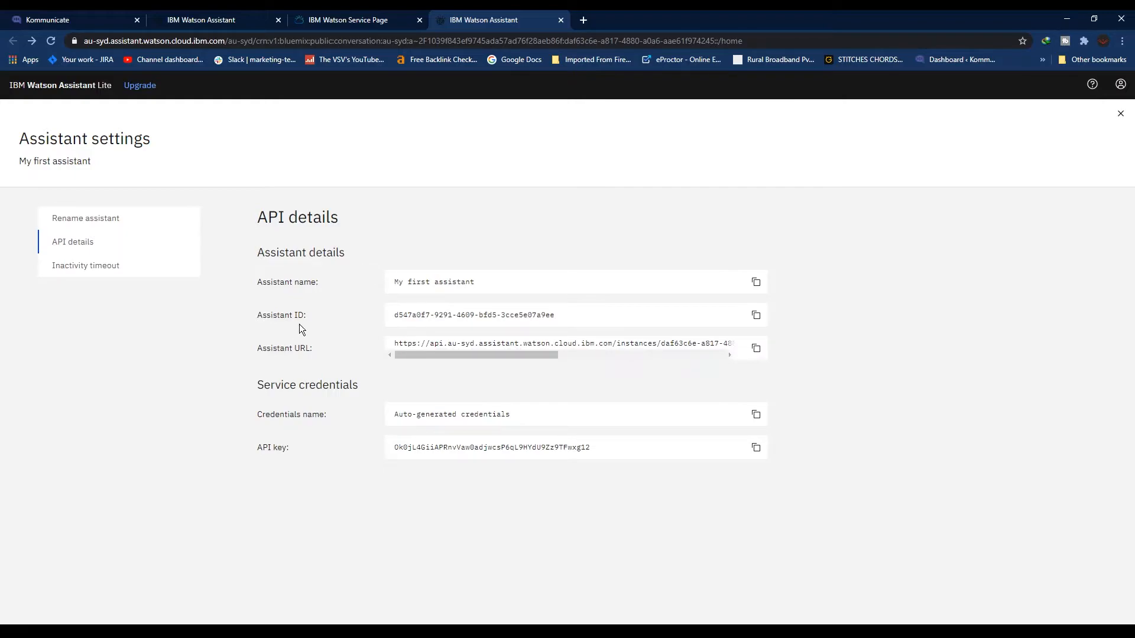
click(755, 314)
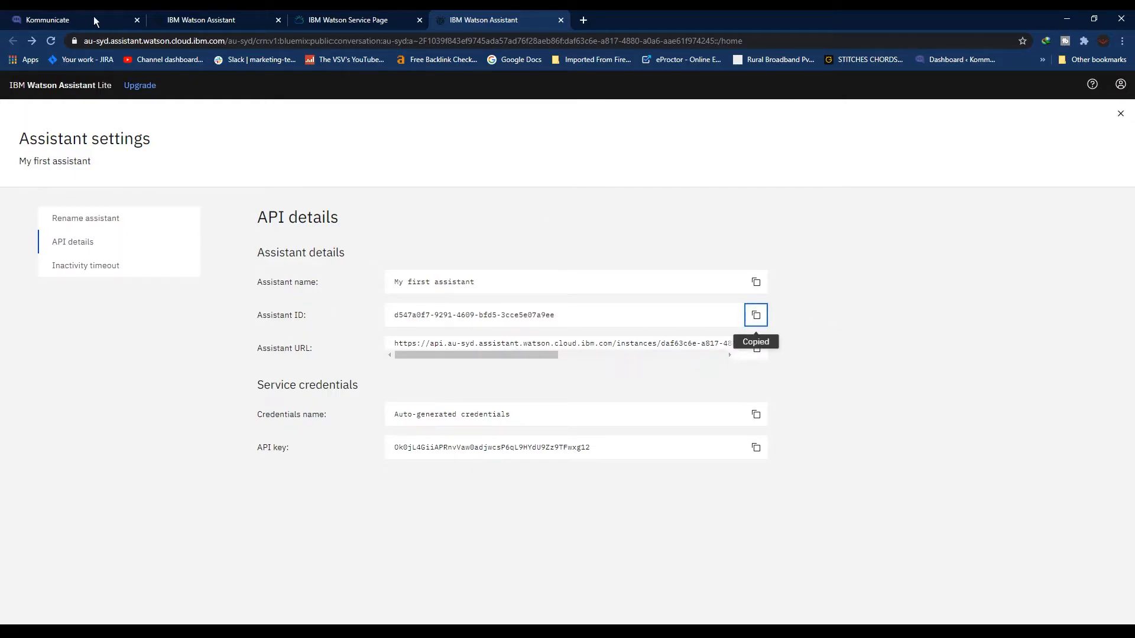
click(47, 20)
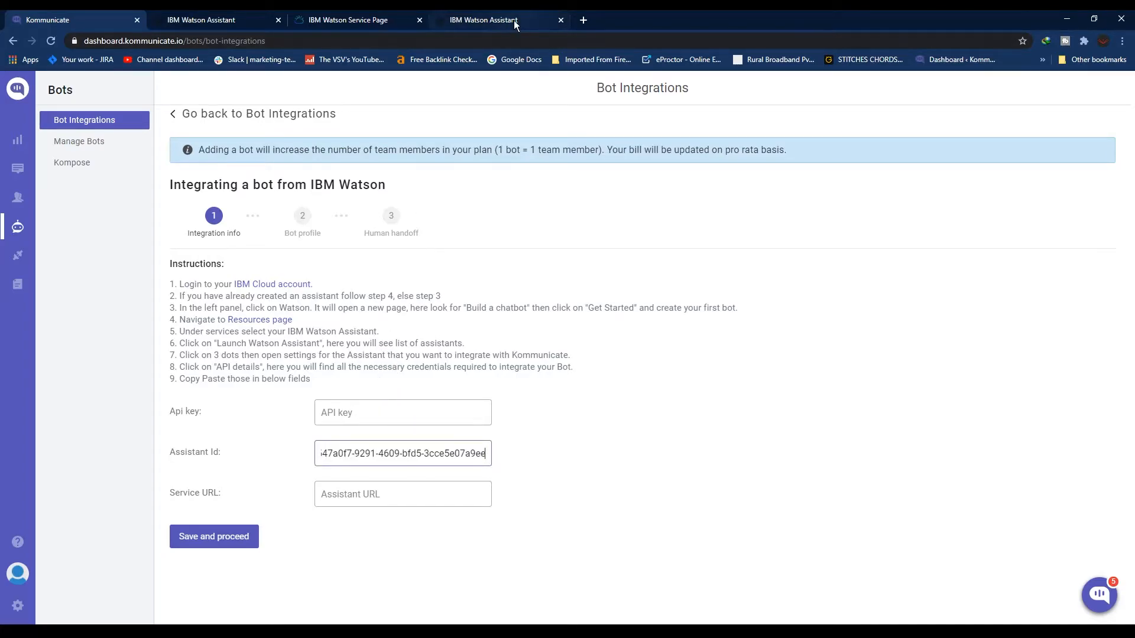
click(483, 19)
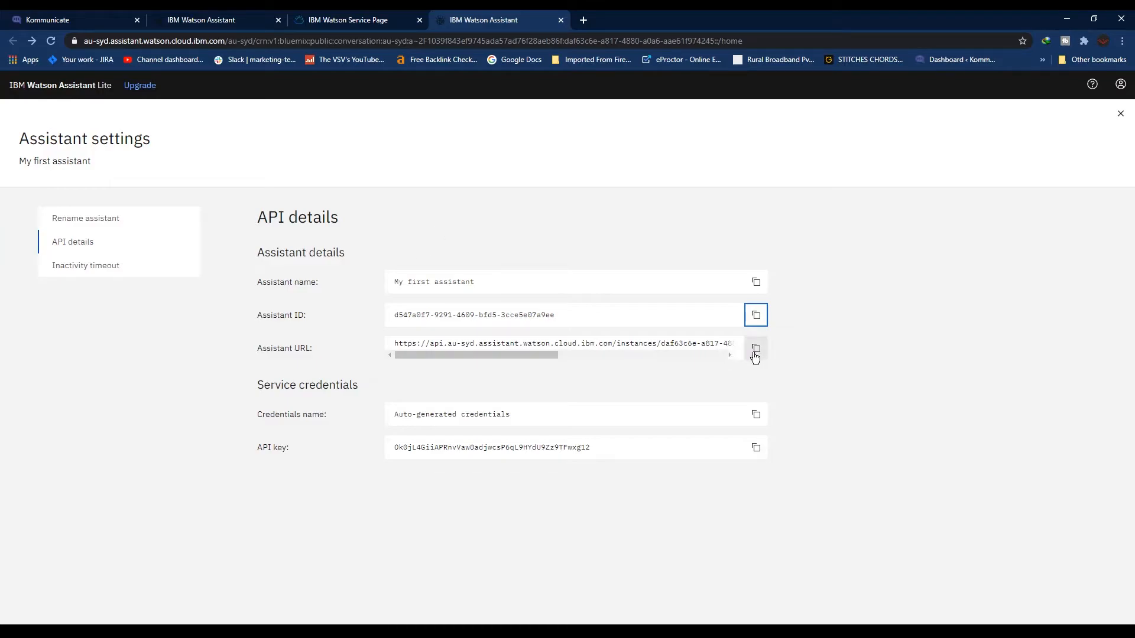
click(755, 348)
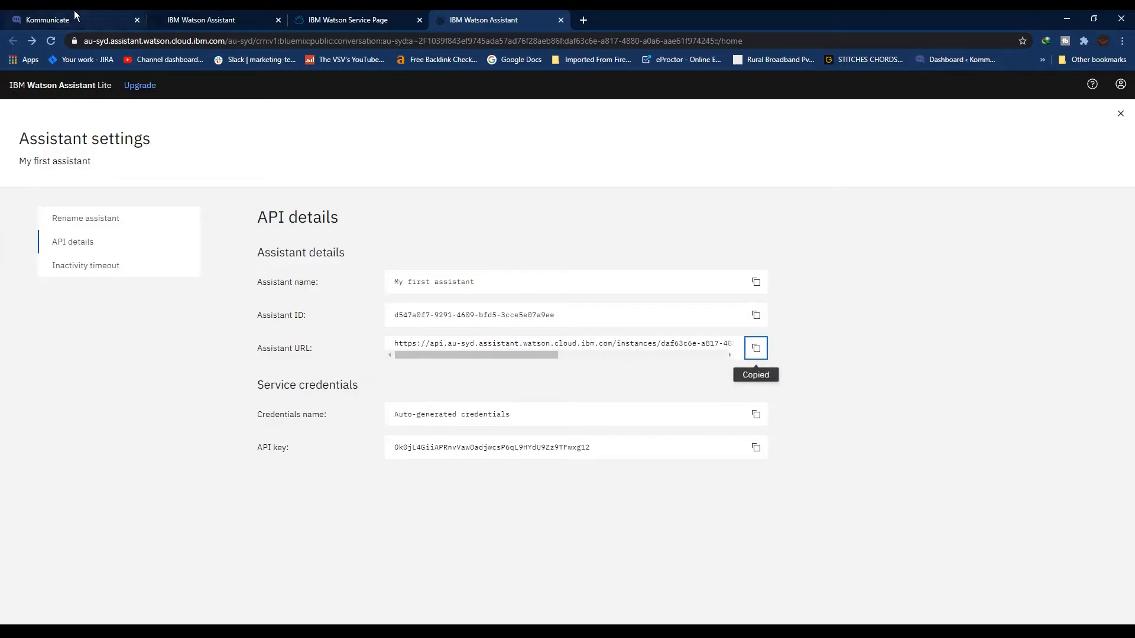
click(73, 19)
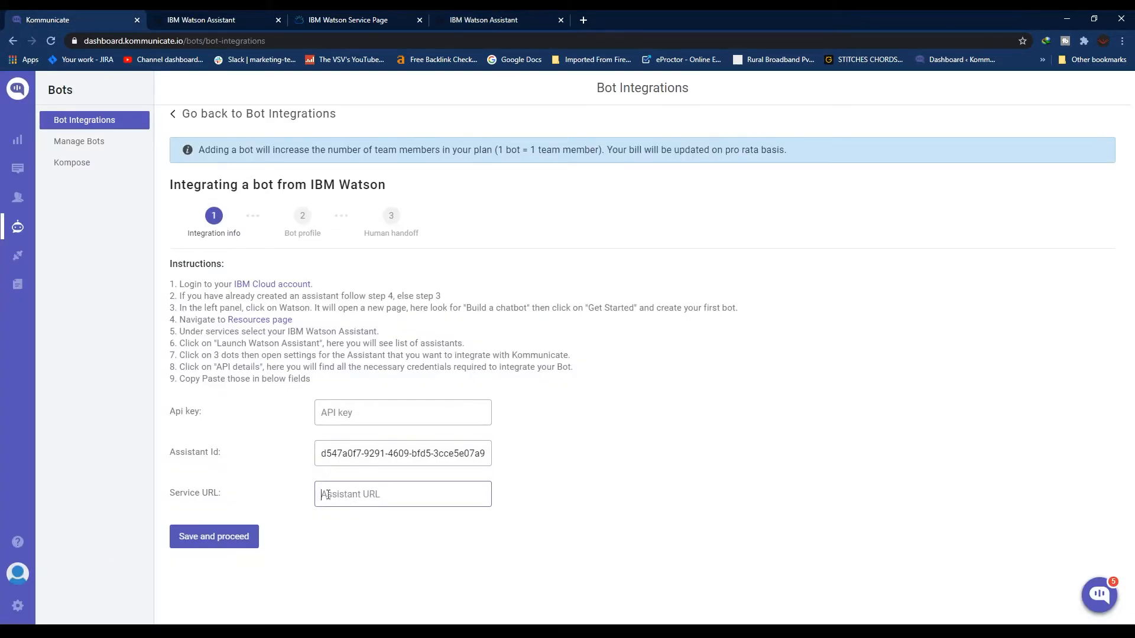
- Copy the API key into Kommunicate's Api key field
click(483, 20)
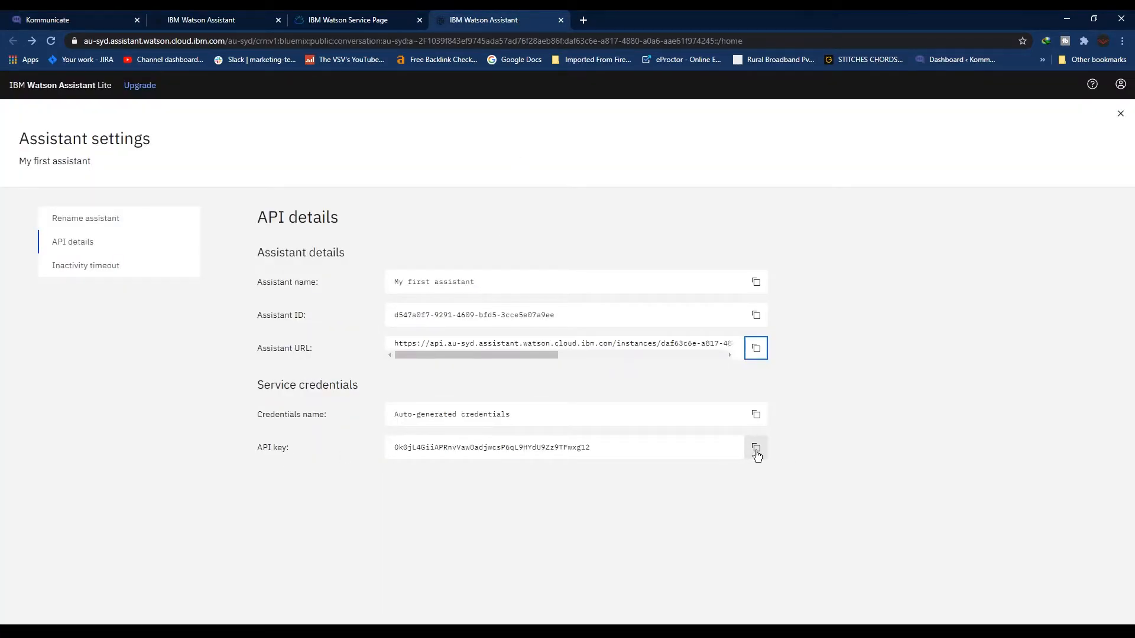
click(755, 447)
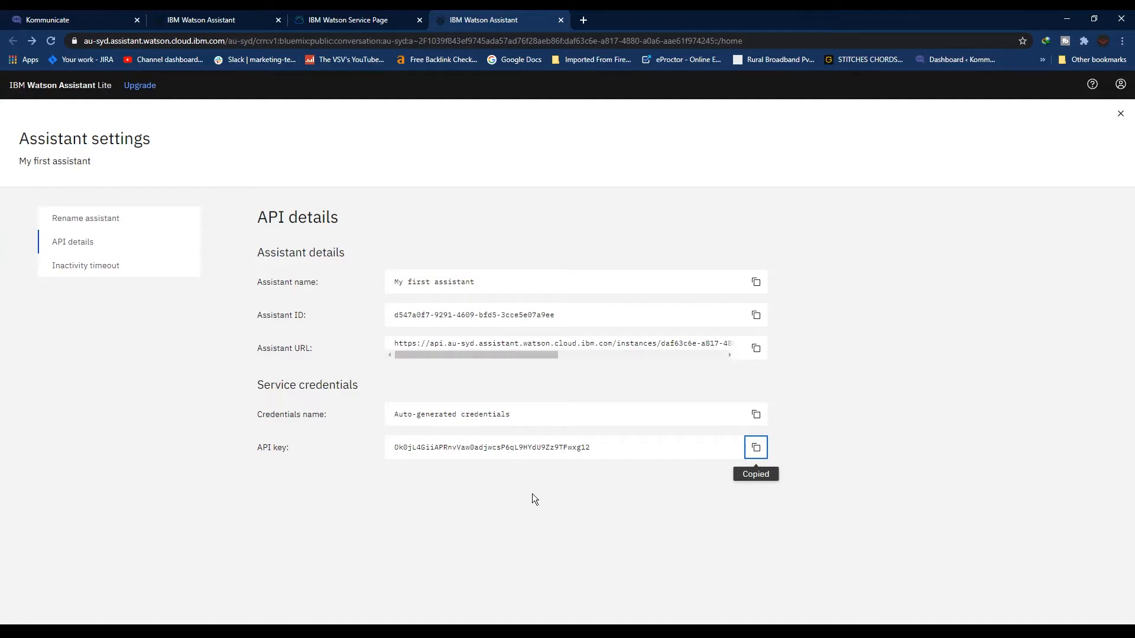
click(72, 20)
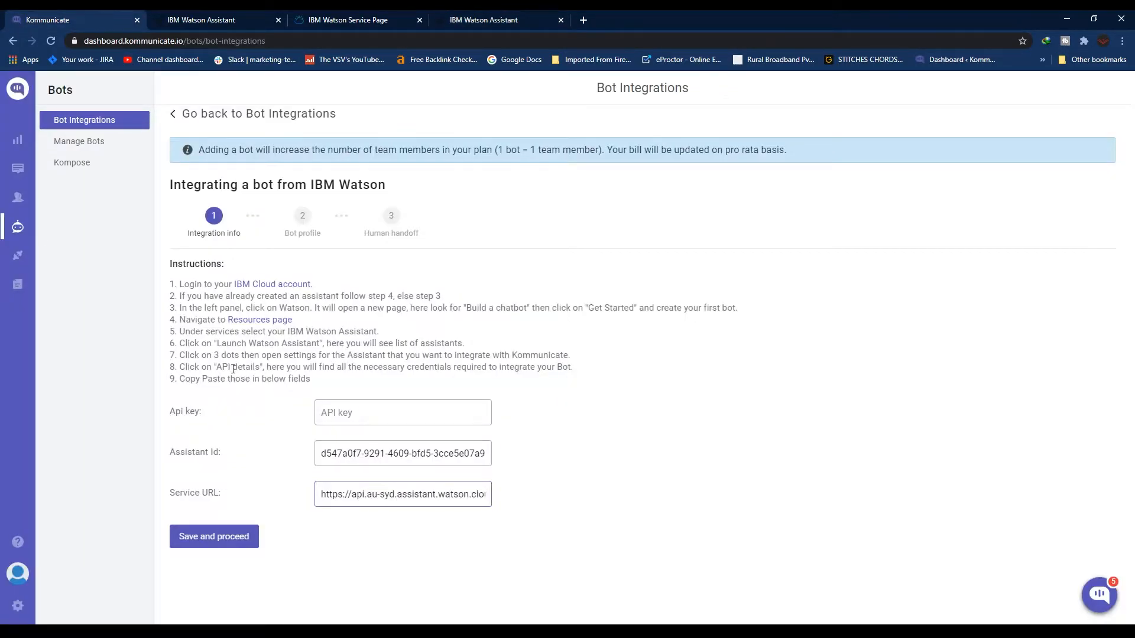
click(402, 412)
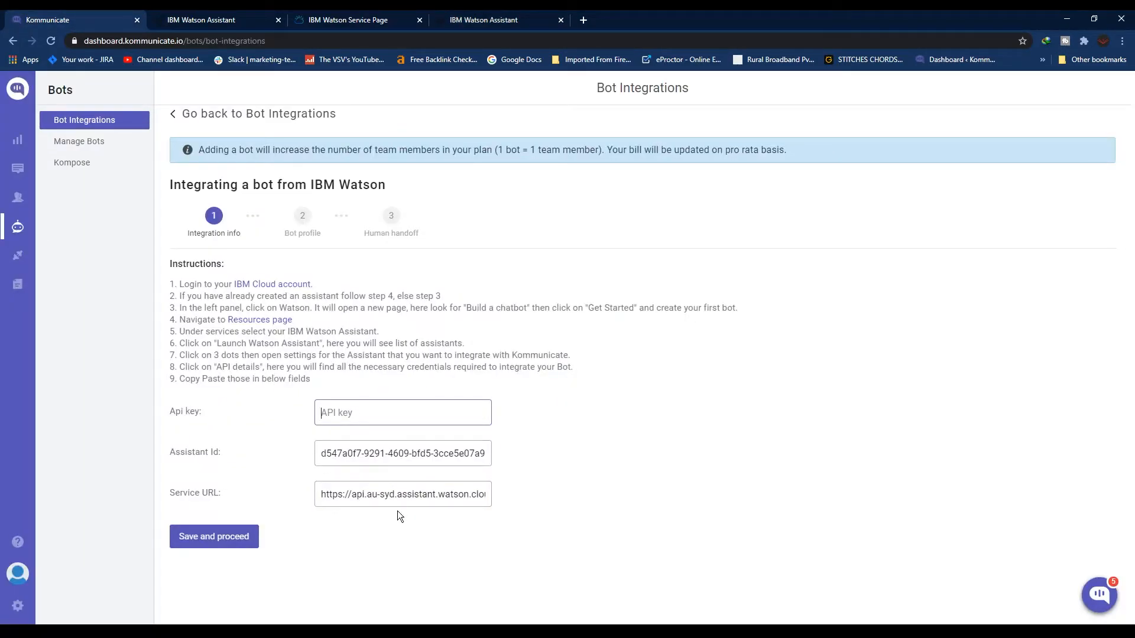
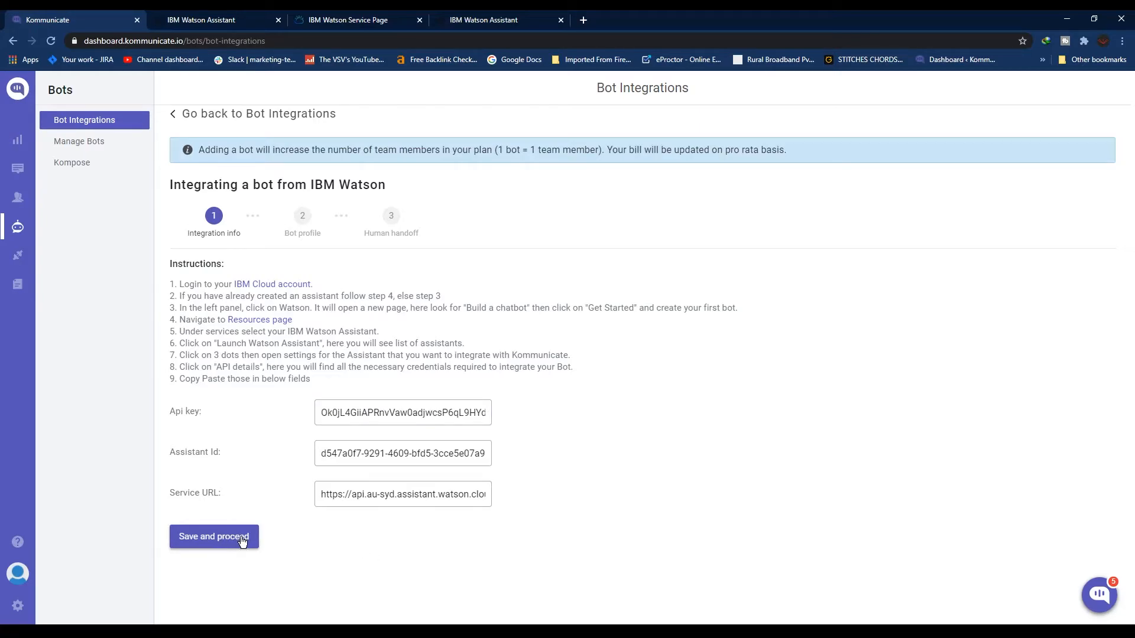
- Save the credentials, name the bot Test with the glasses avatar, and save
click(213, 536)
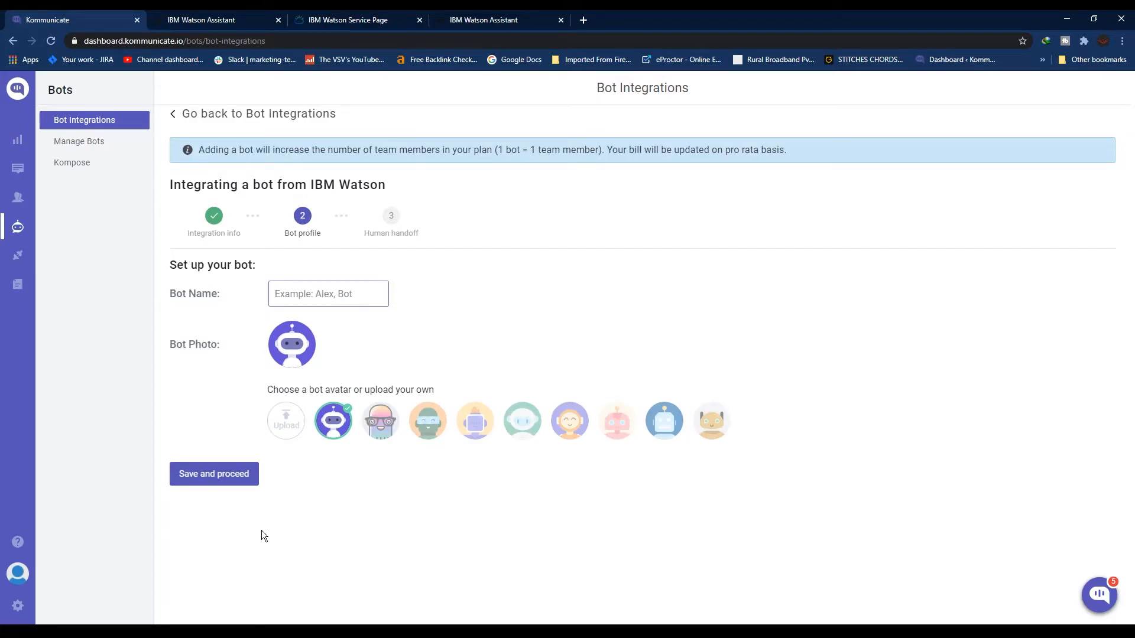
click(328, 294)
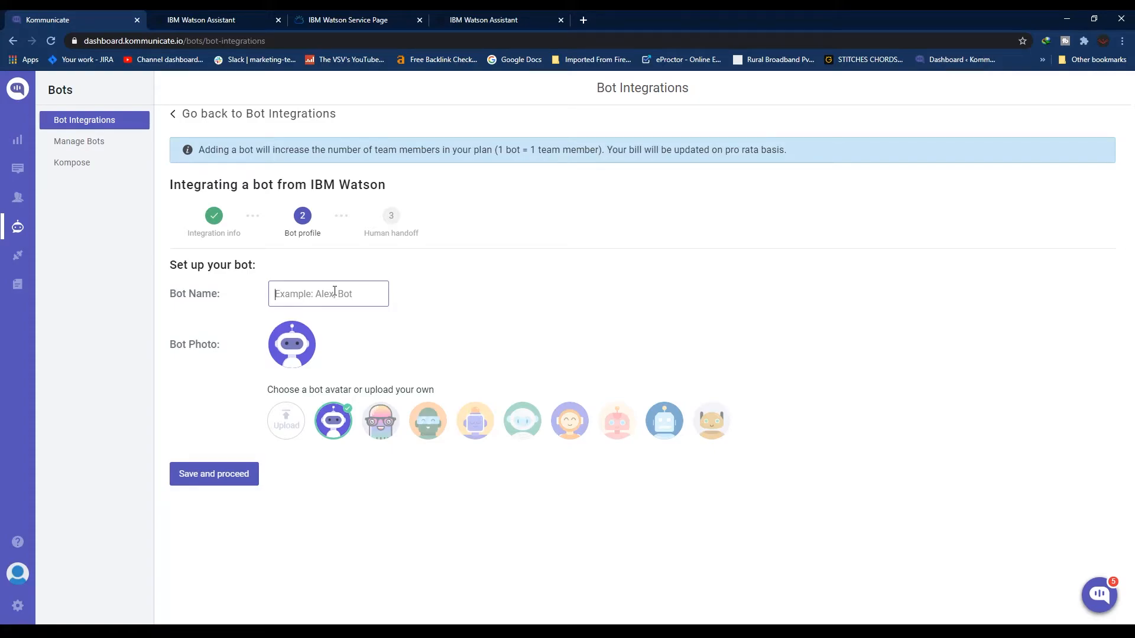
text(Test)
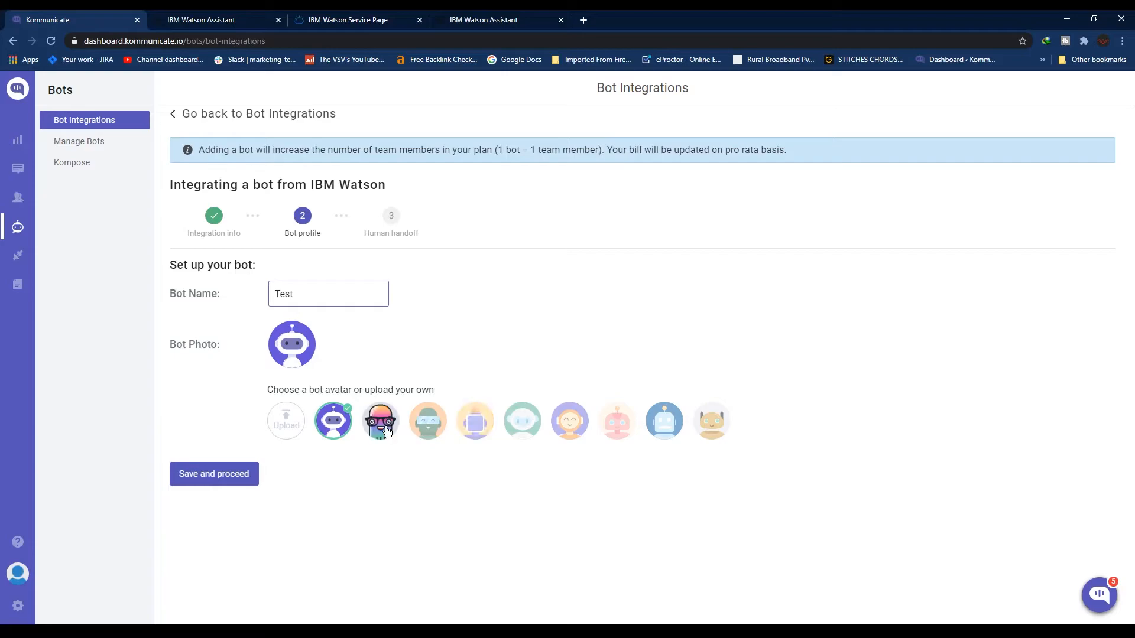
click(380, 421)
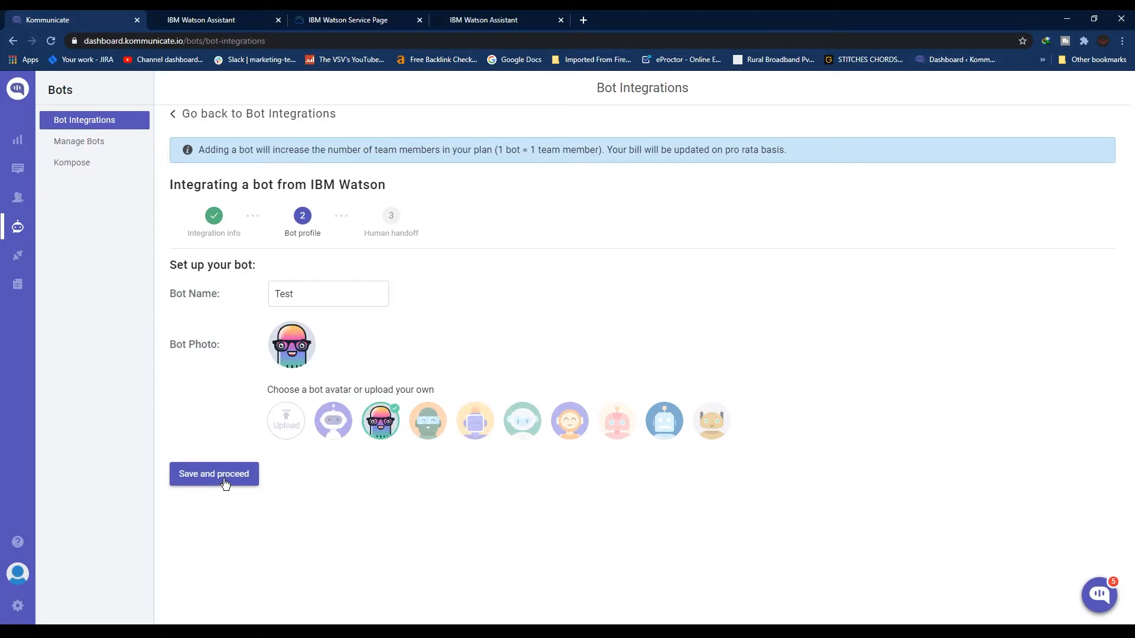
click(213, 474)
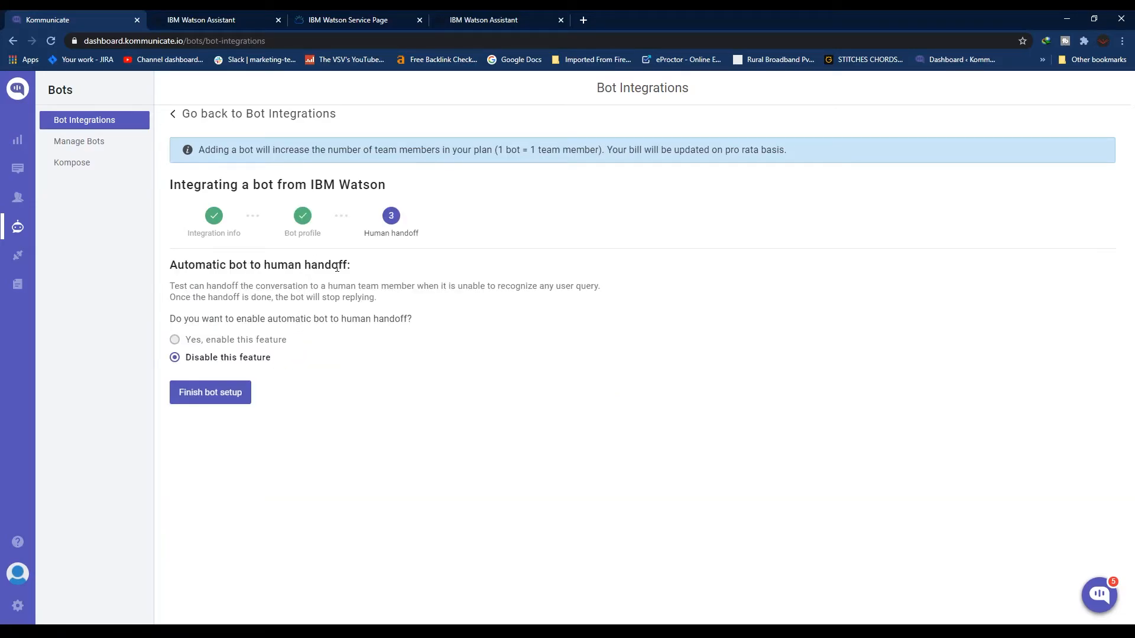
mouse_move(214, 400)
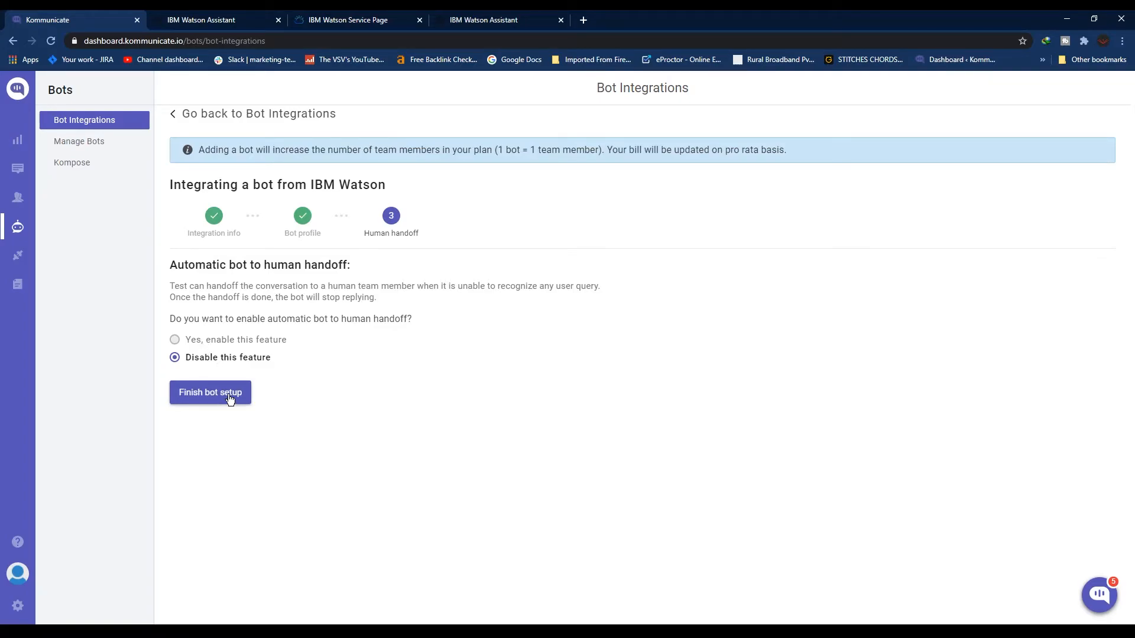
- Finish bot setup with automatic human handoff disabled
click(210, 392)
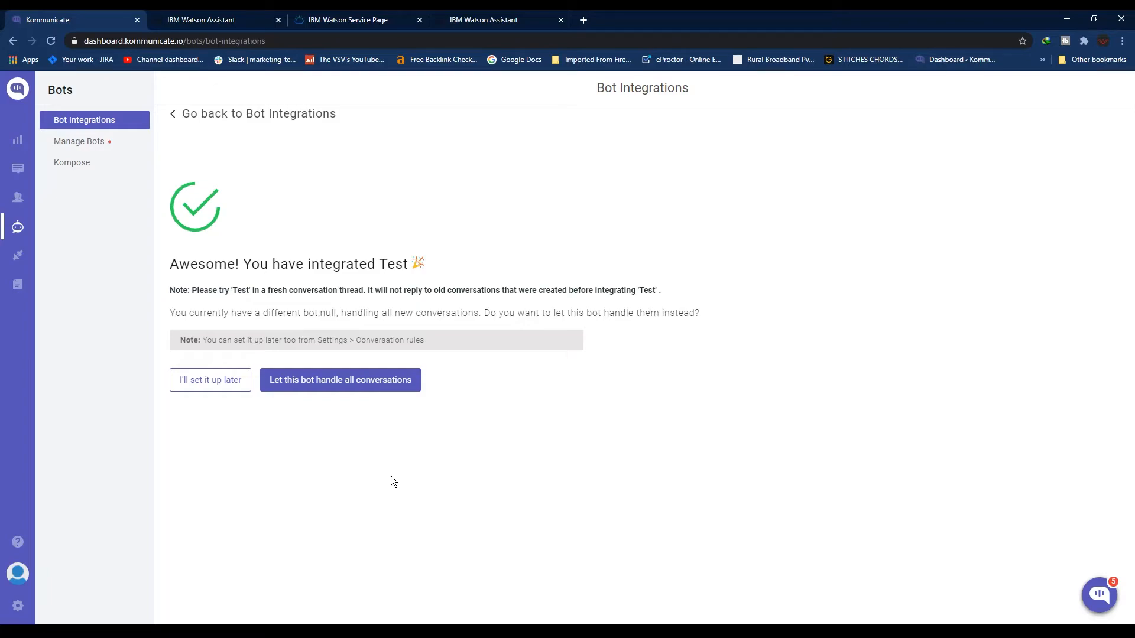
mouse_move(339, 380)
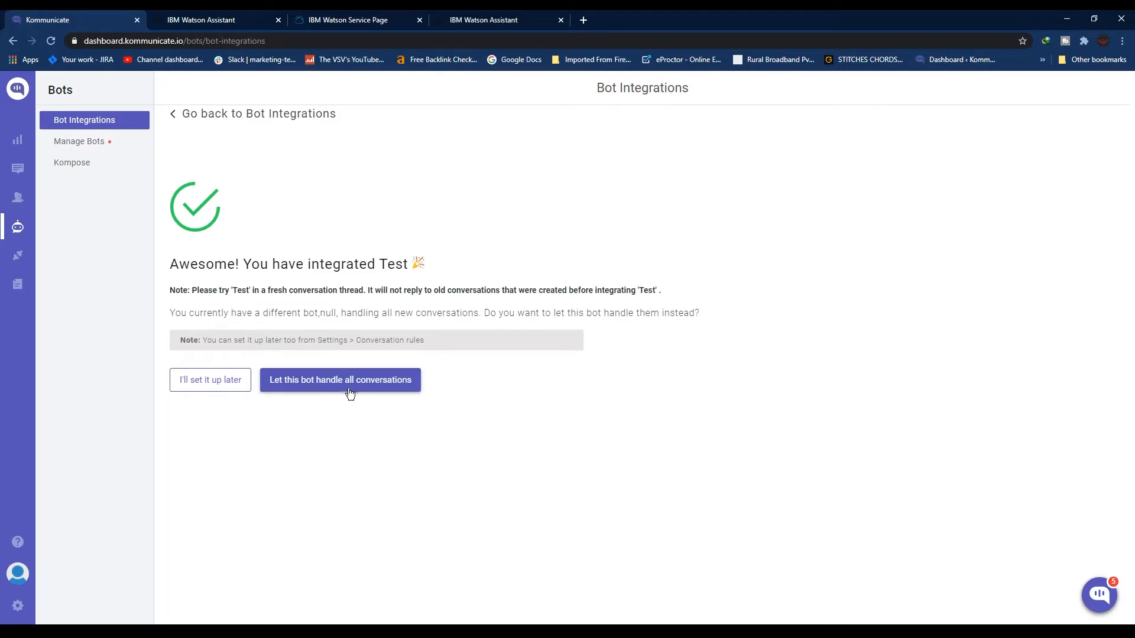
mouse_move(297, 425)
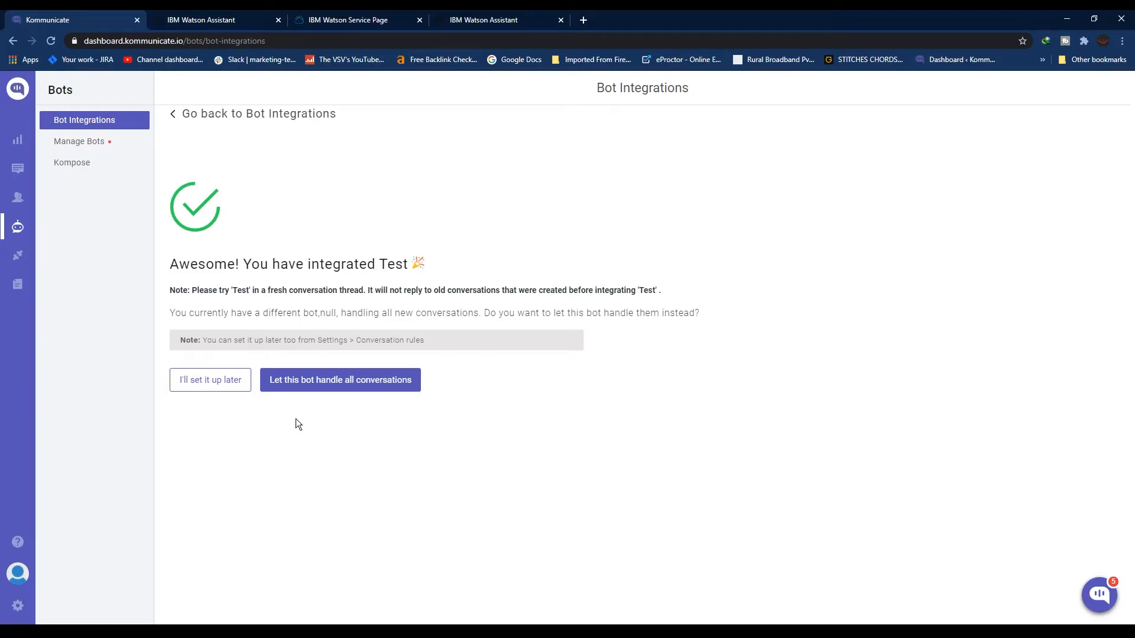
mouse_move(210, 380)
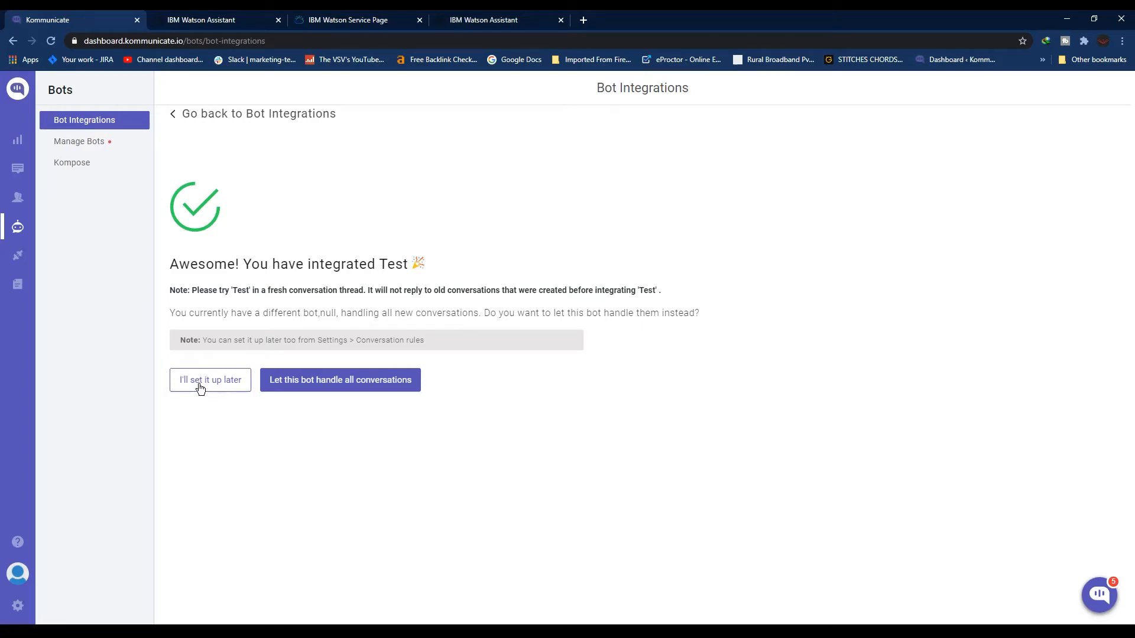
- Choose 'I'll set it up later' to return to Bot Integrations
click(210, 381)
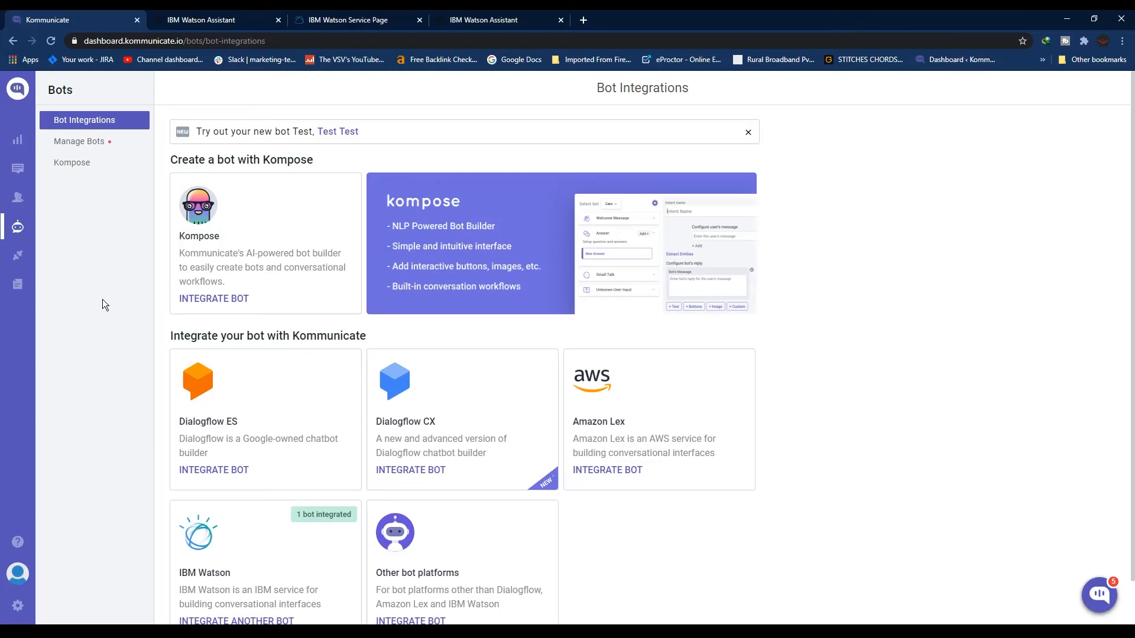
mouse_move(114, 295)
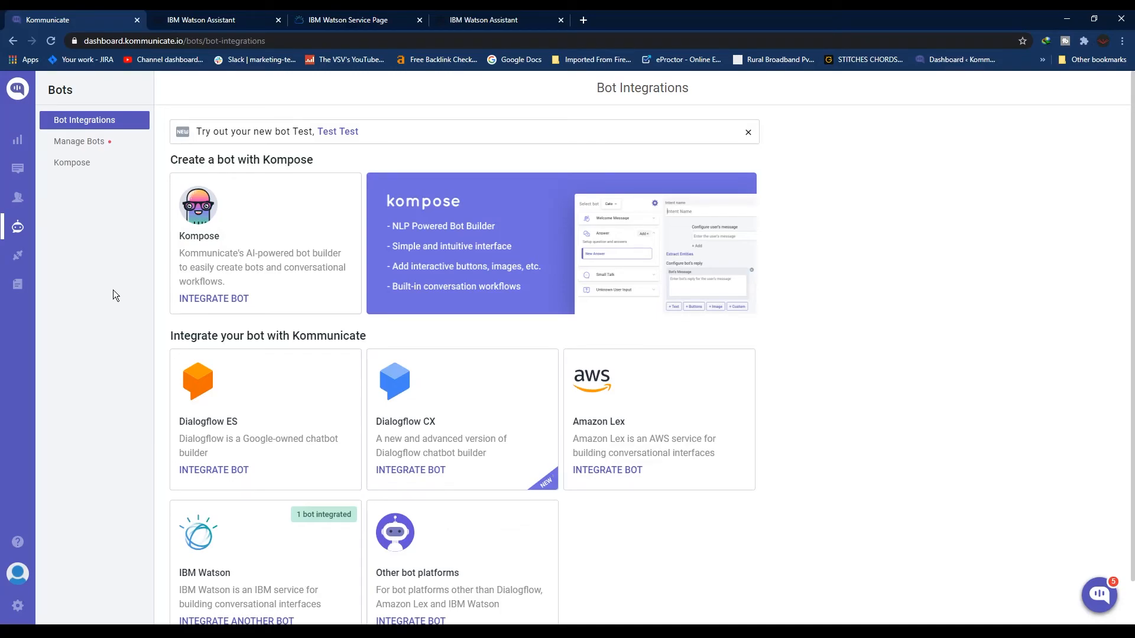
mouse_move(85, 465)
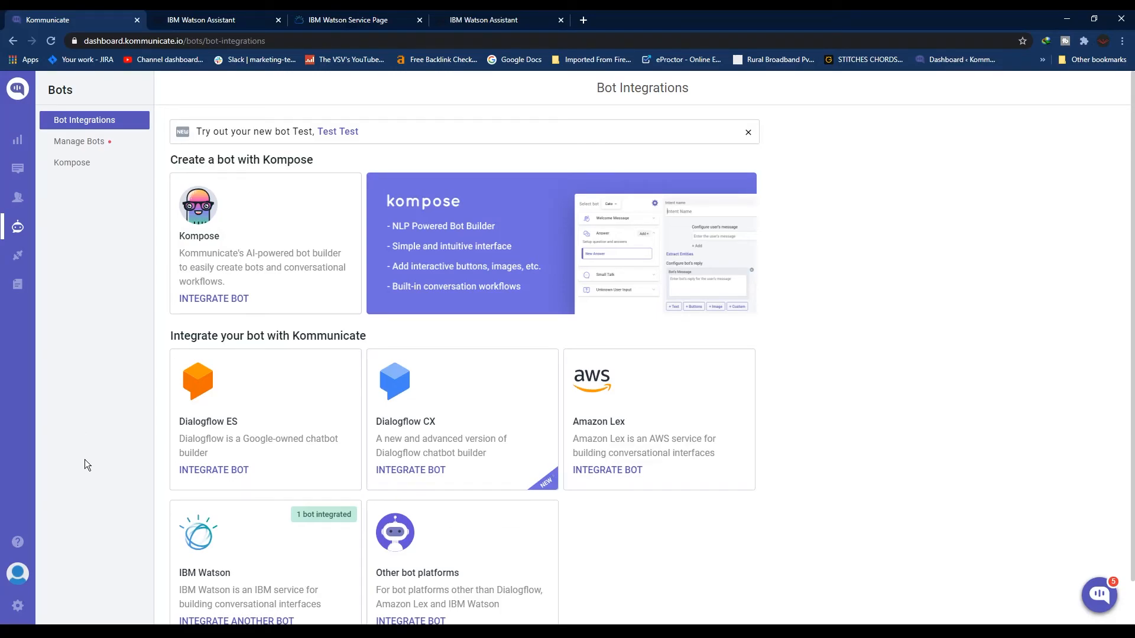
mouse_move(18, 606)
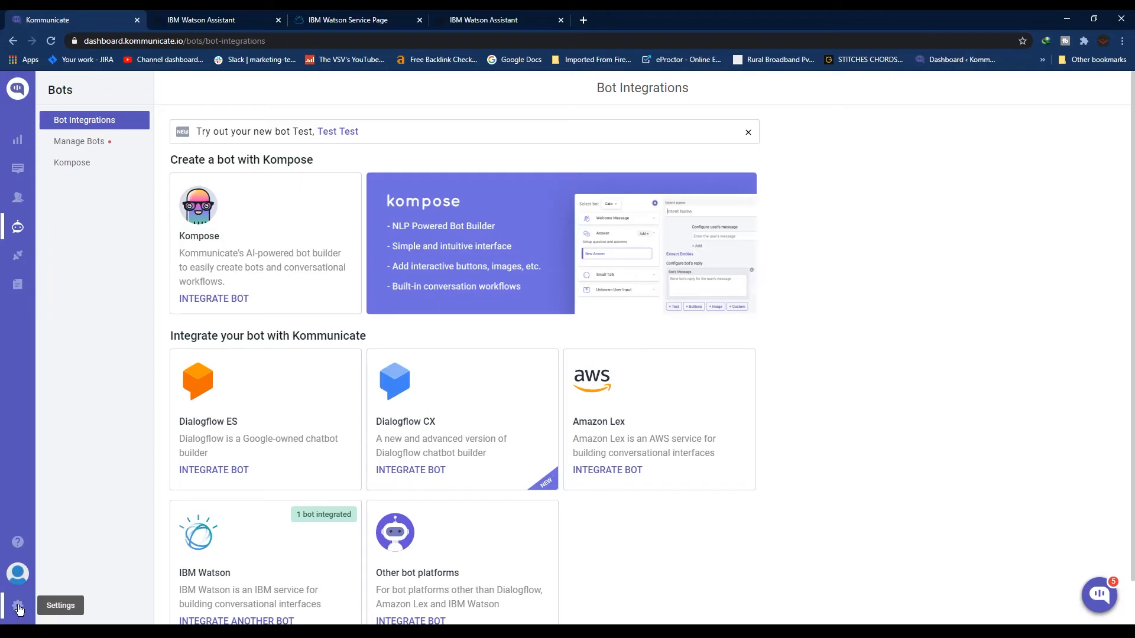